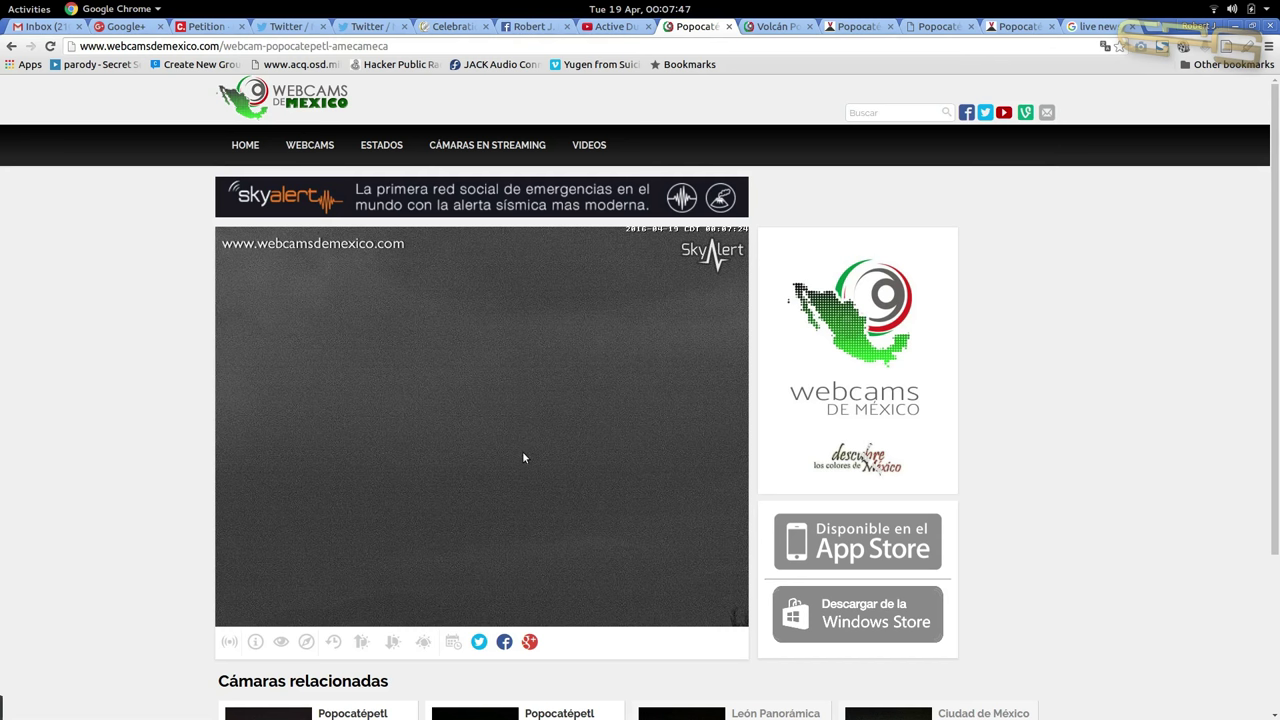
- Switch to the main 'Volcán Popocatépetl' webcam page from the Amecameca camera
{"action": "left_click", "coordinate": [776, 26]}
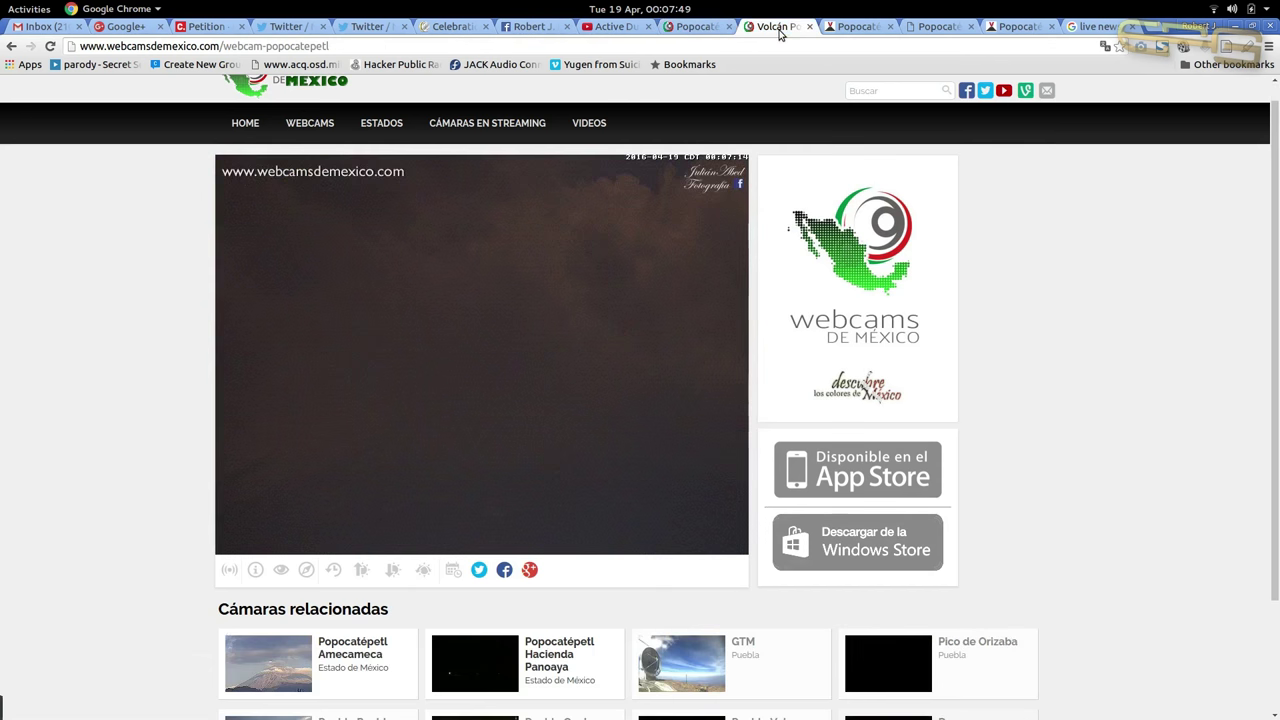
{"action": "mouse_move", "coordinate": [994, 260]}
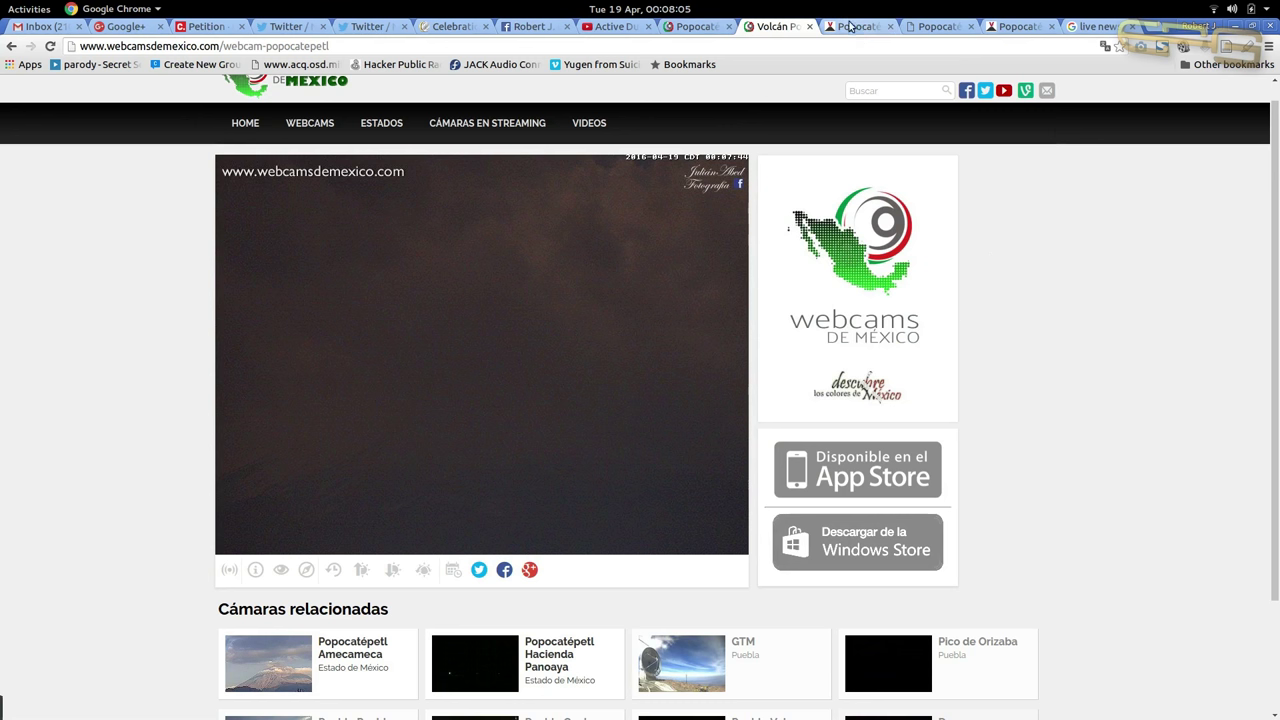
{"action": "mouse_move", "coordinate": [858, 26]}
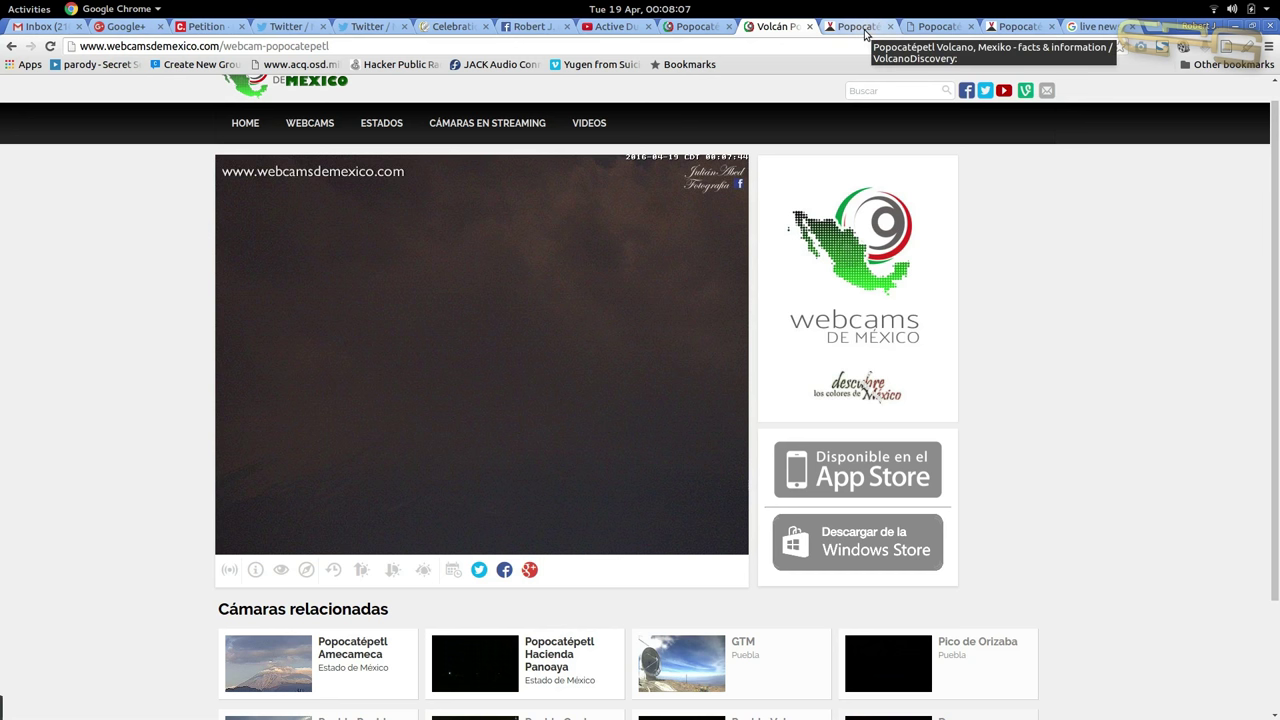